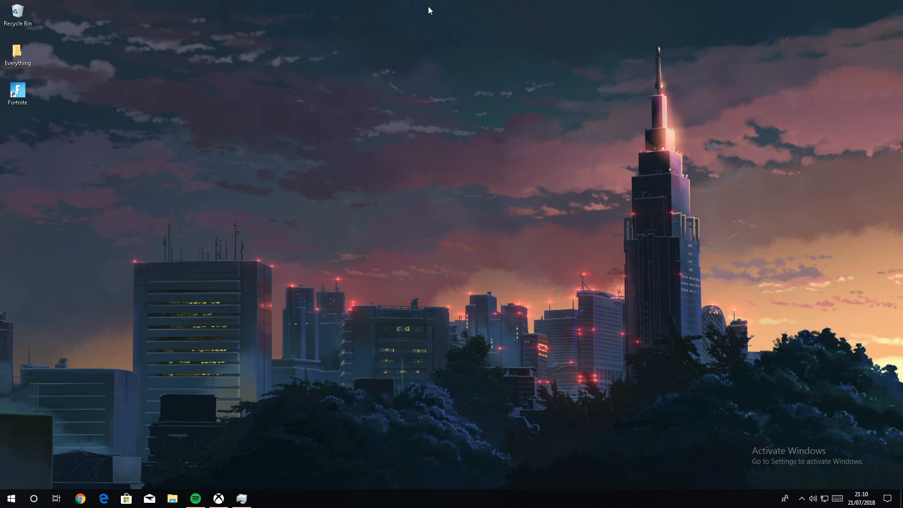
mouse_move(422, 27)
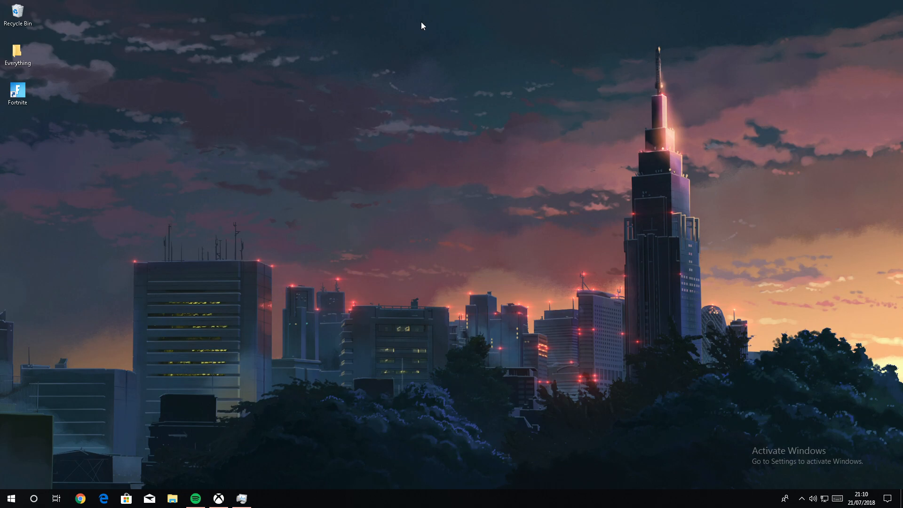
mouse_move(426, 24)
text(%appdata%)
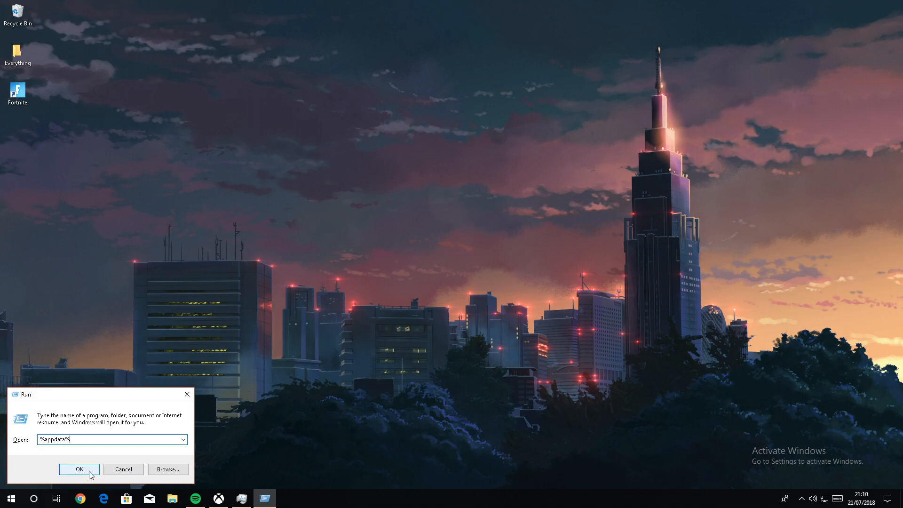
Navigate from AppData to FortniteGame\Saved\Config\WindowsClient to reach GameUserSettings
click(79, 469)
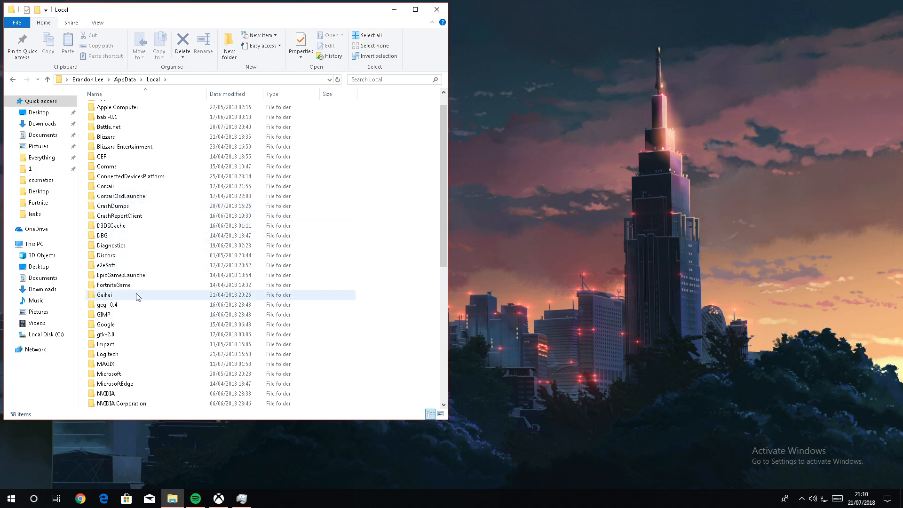
double_click(114, 285)
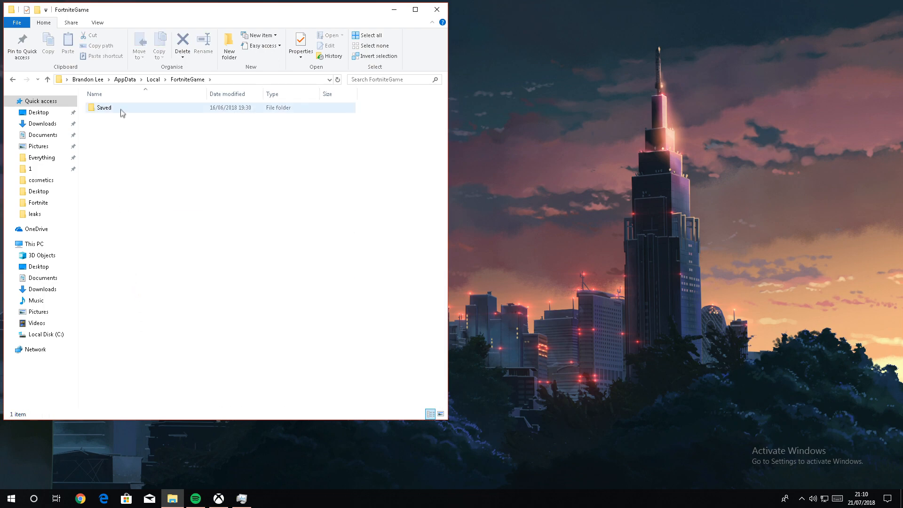
double_click(105, 107)
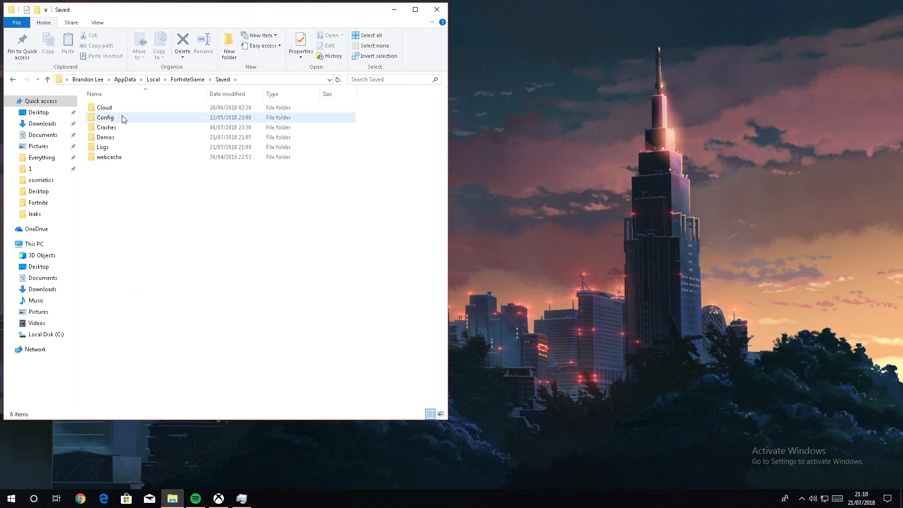
double_click(105, 118)
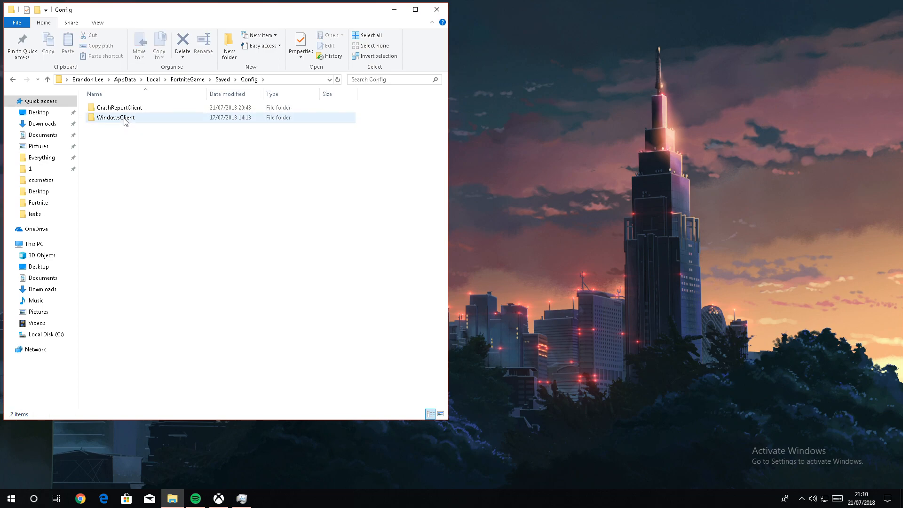
double_click(115, 117)
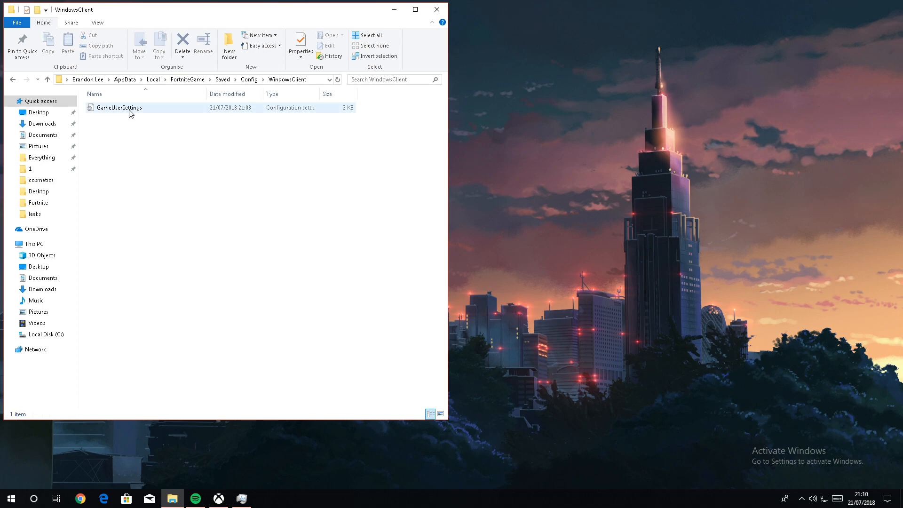
Tick Read-only in GameUserSettings' Properties and apply it
right_click(118, 107)
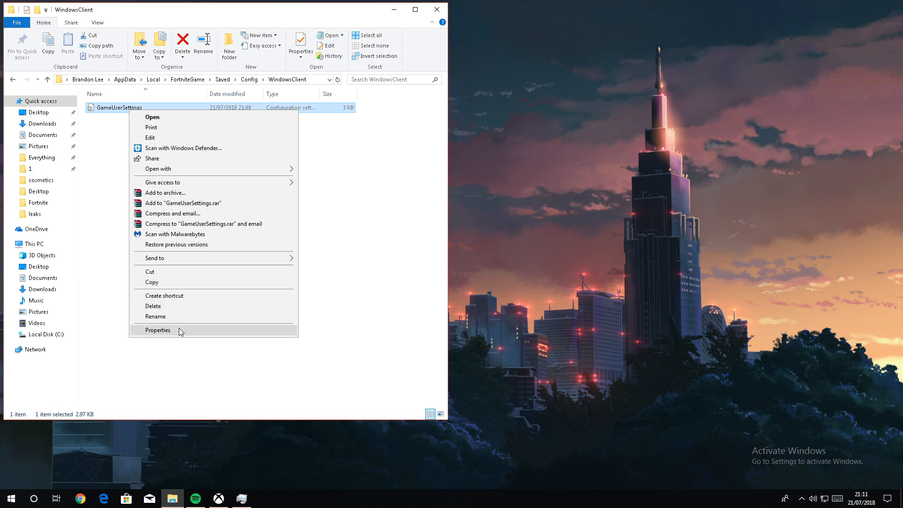
click(158, 330)
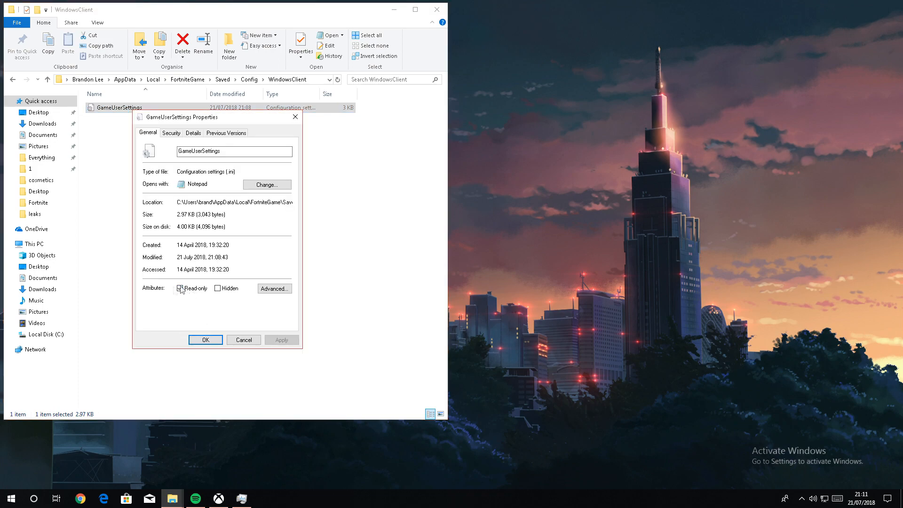
click(180, 288)
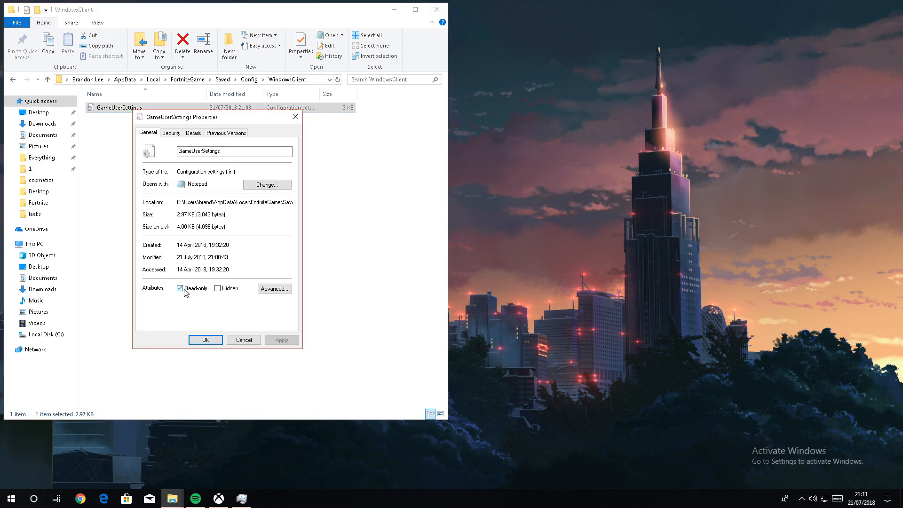
click(180, 287)
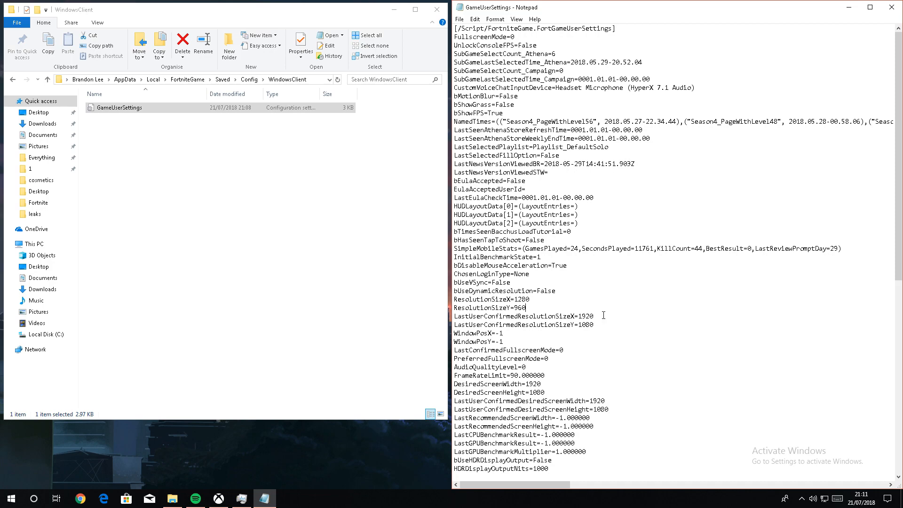
mouse_move(538, 305)
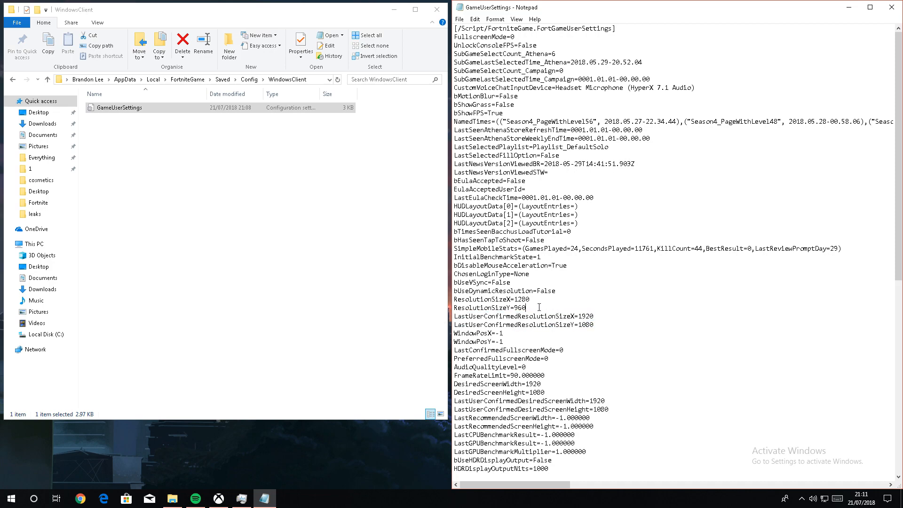
Edit GameUserSettings in Notepad to ResolutionSizeX 1280 and ResolutionSizeY 960
double_click(521, 299)
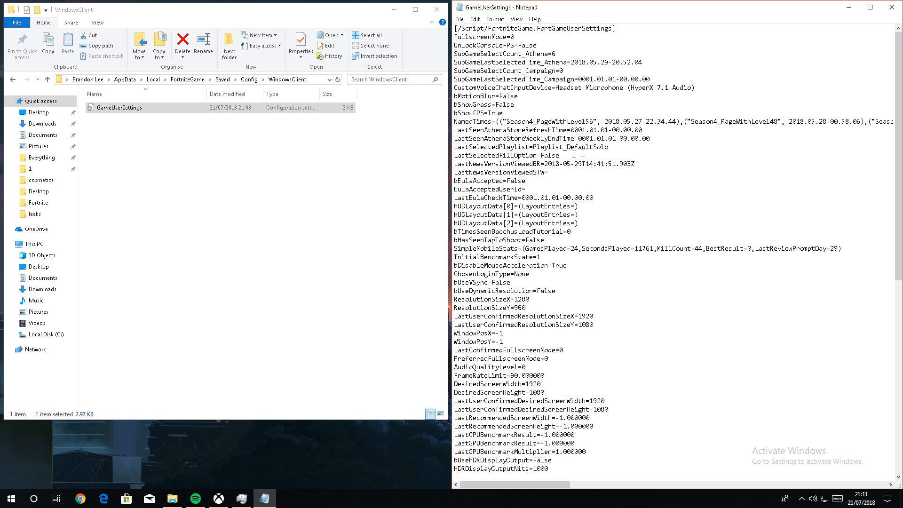
click(459, 19)
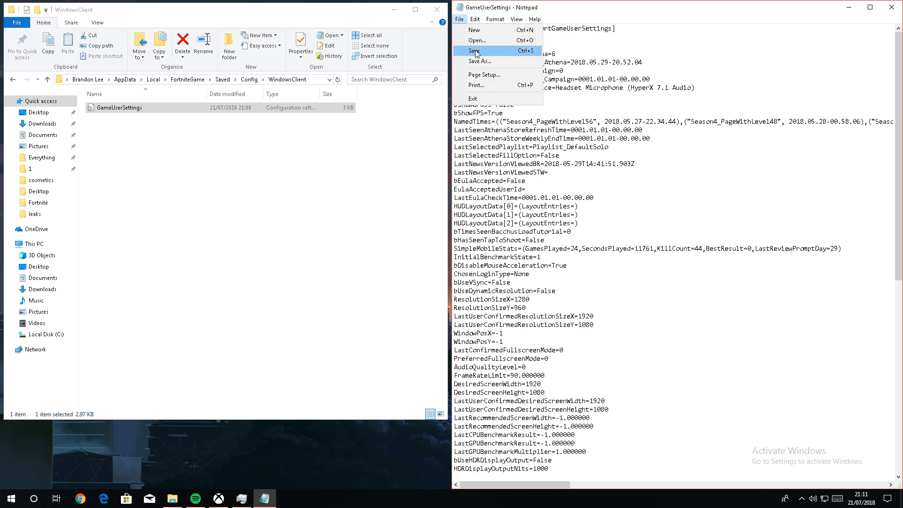
Save GameUserSettings (stamped 21:11) and reopen its Properties in Explorer
click(476, 51)
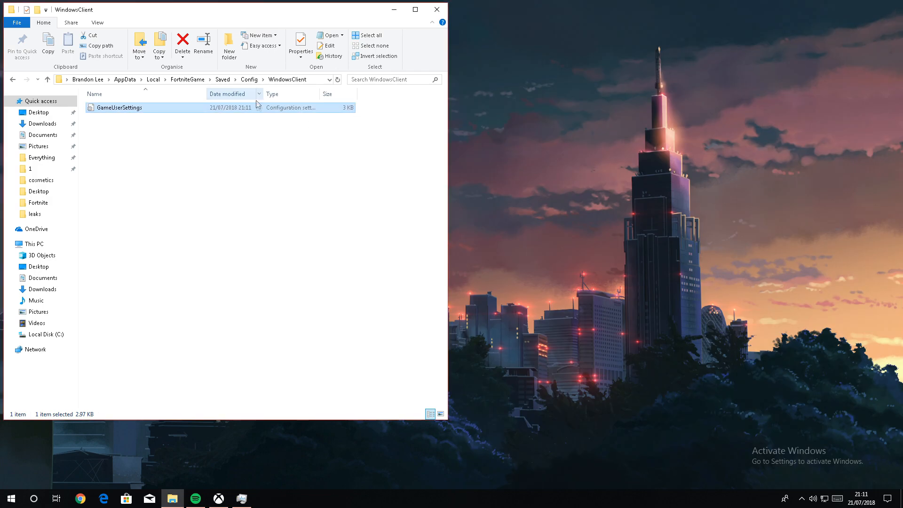
right_click(119, 108)
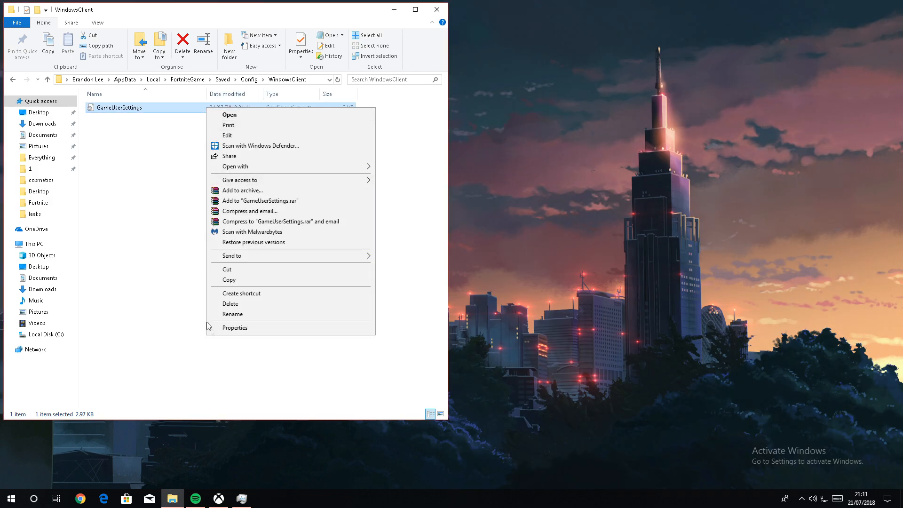
click(234, 327)
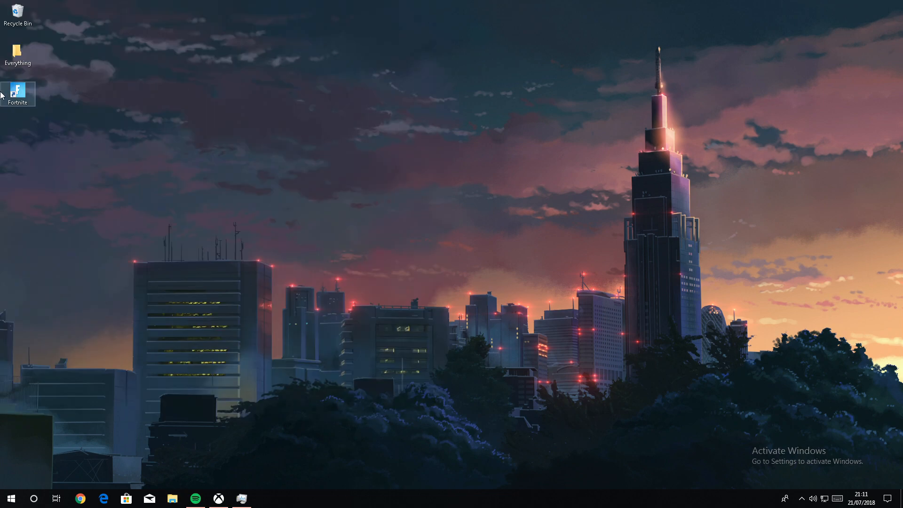
Launch Fortnite from its desktop shortcut and wait through the loading screen
double_click(18, 92)
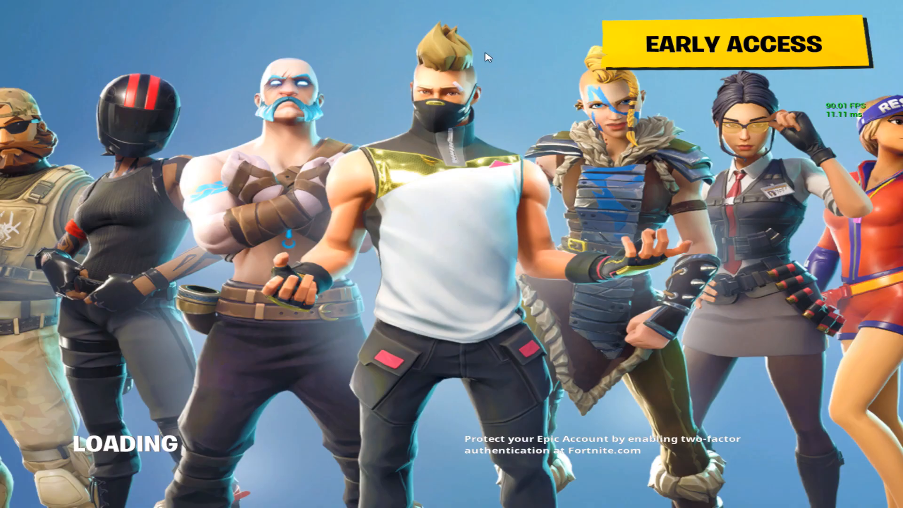
mouse_move(441, 116)
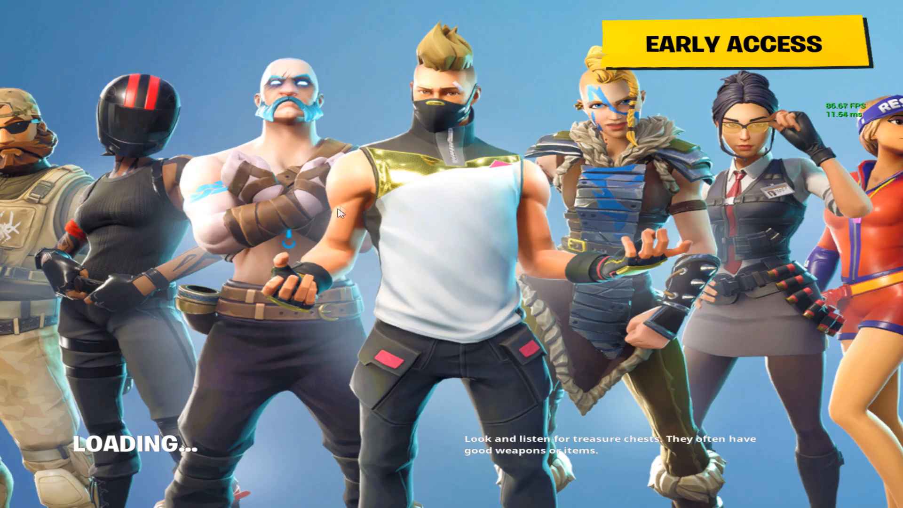
mouse_move(367, 223)
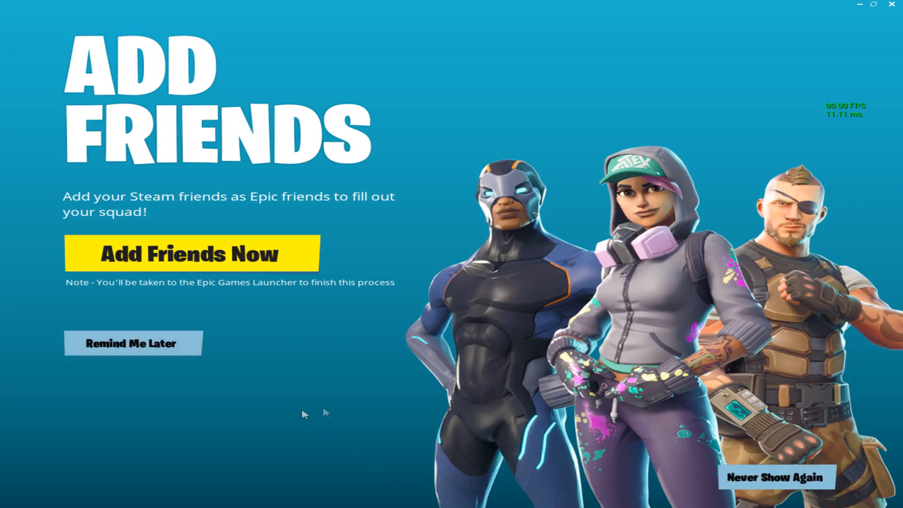
Dismiss the add-friends prompt, browse Locker and Battle Pass, then return to the lobby
click(133, 343)
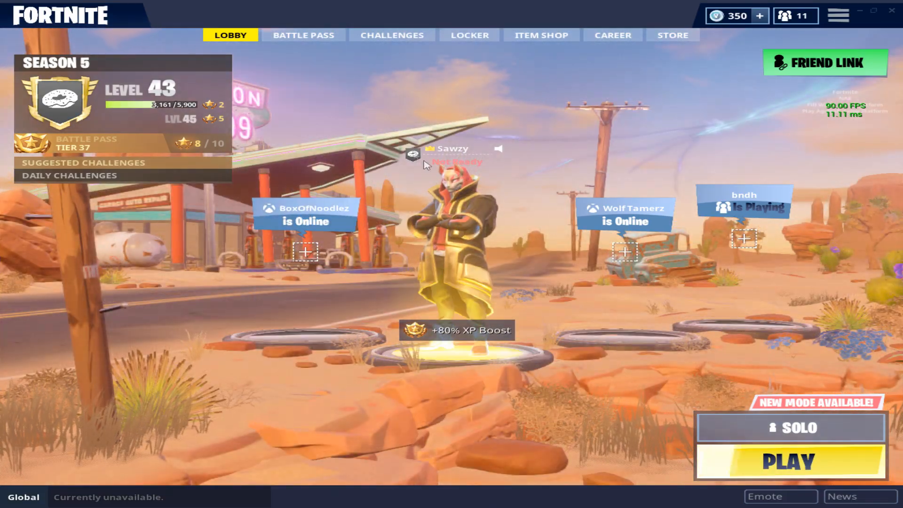
click(469, 36)
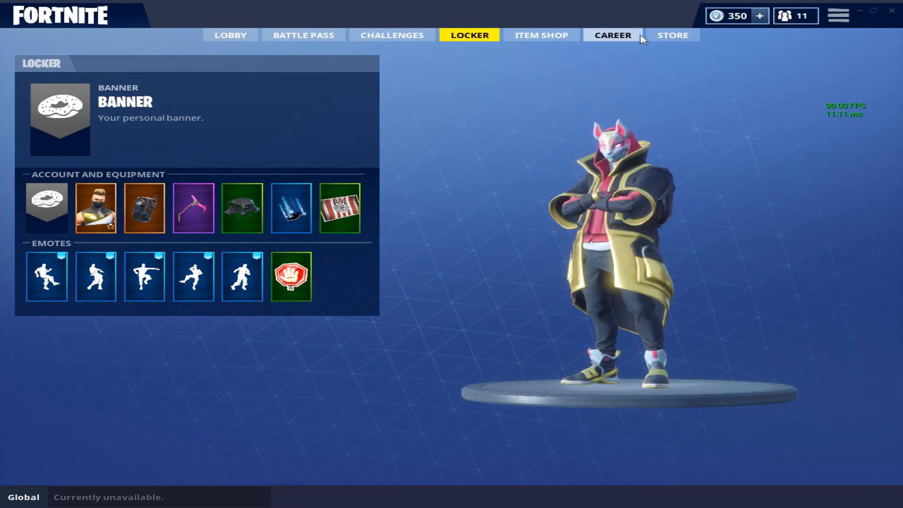
click(303, 35)
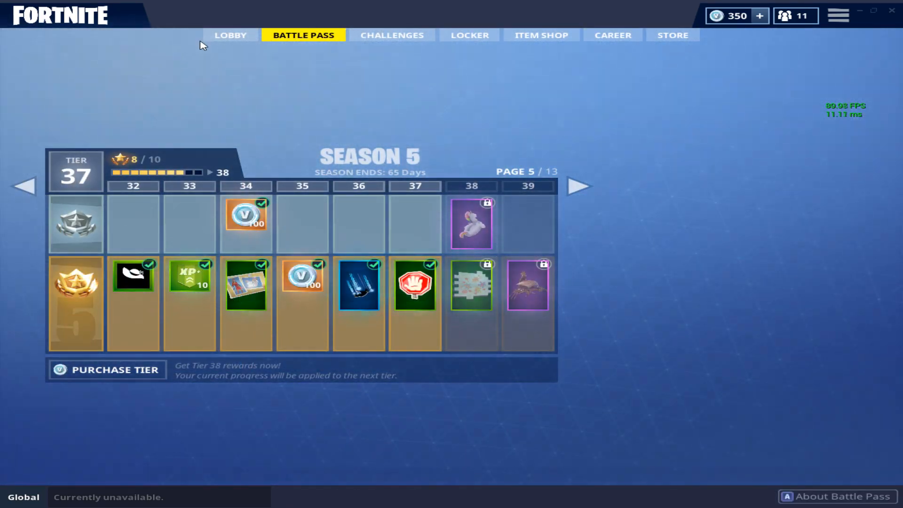
click(230, 35)
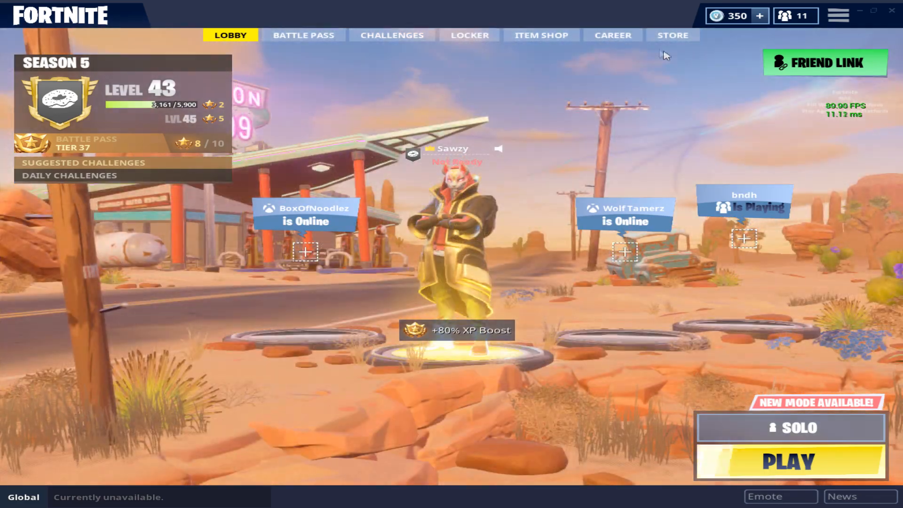
click(838, 16)
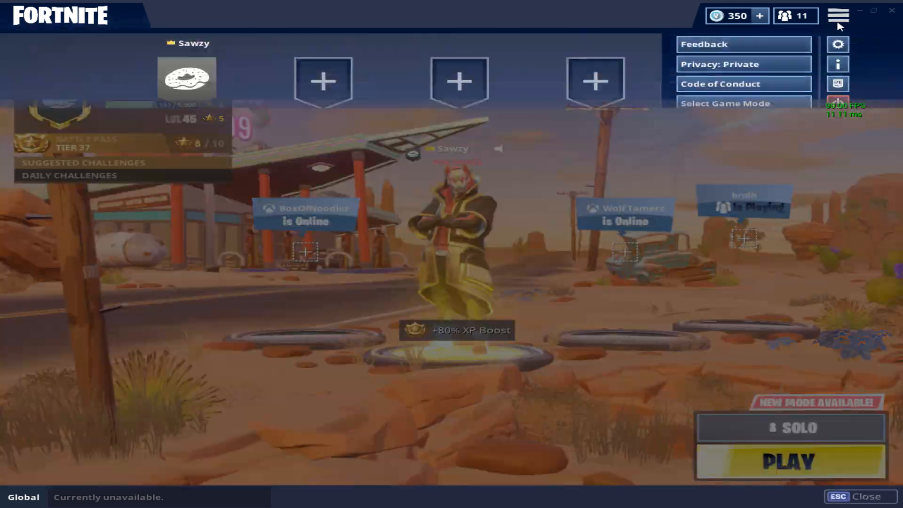
click(839, 15)
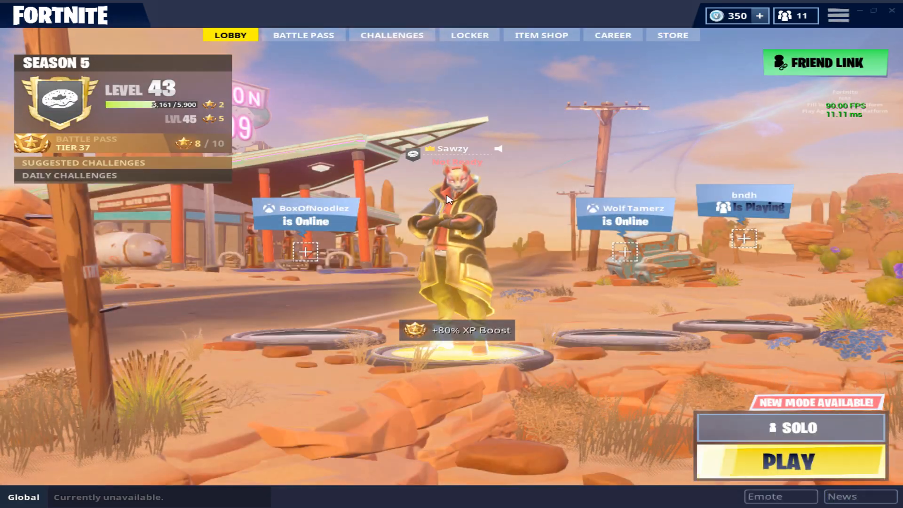